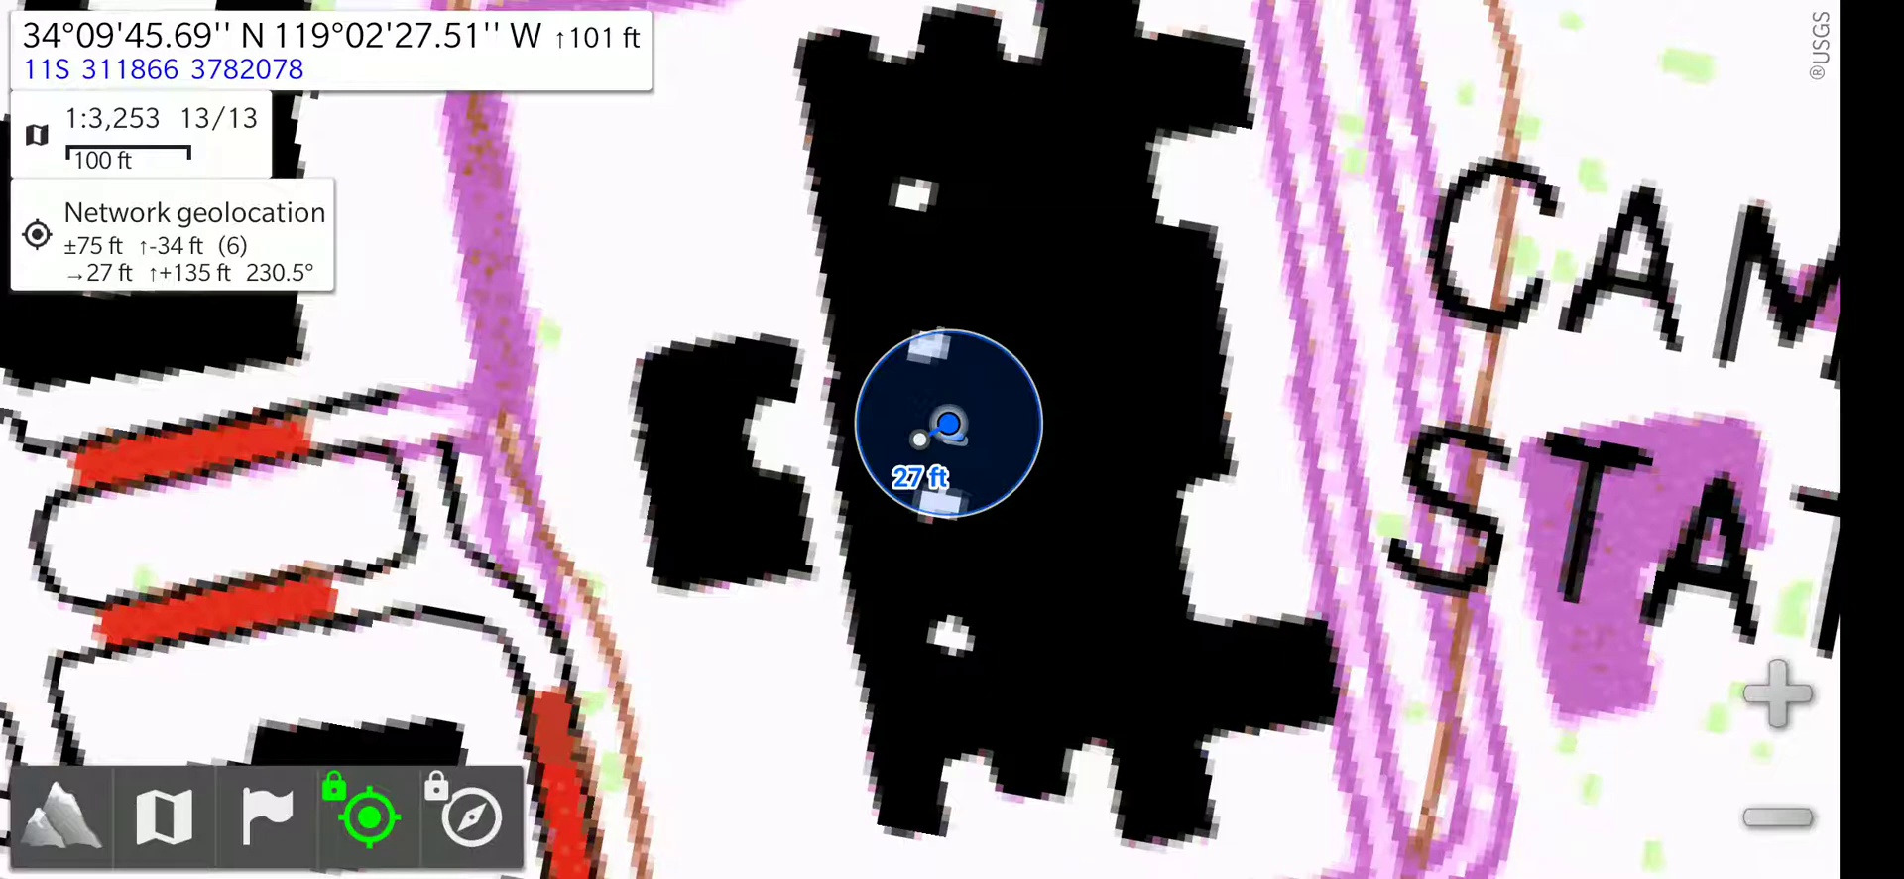
- Turn on the Track recorder from the positioning options
{"action": "left_click", "coordinate": [371, 815]}
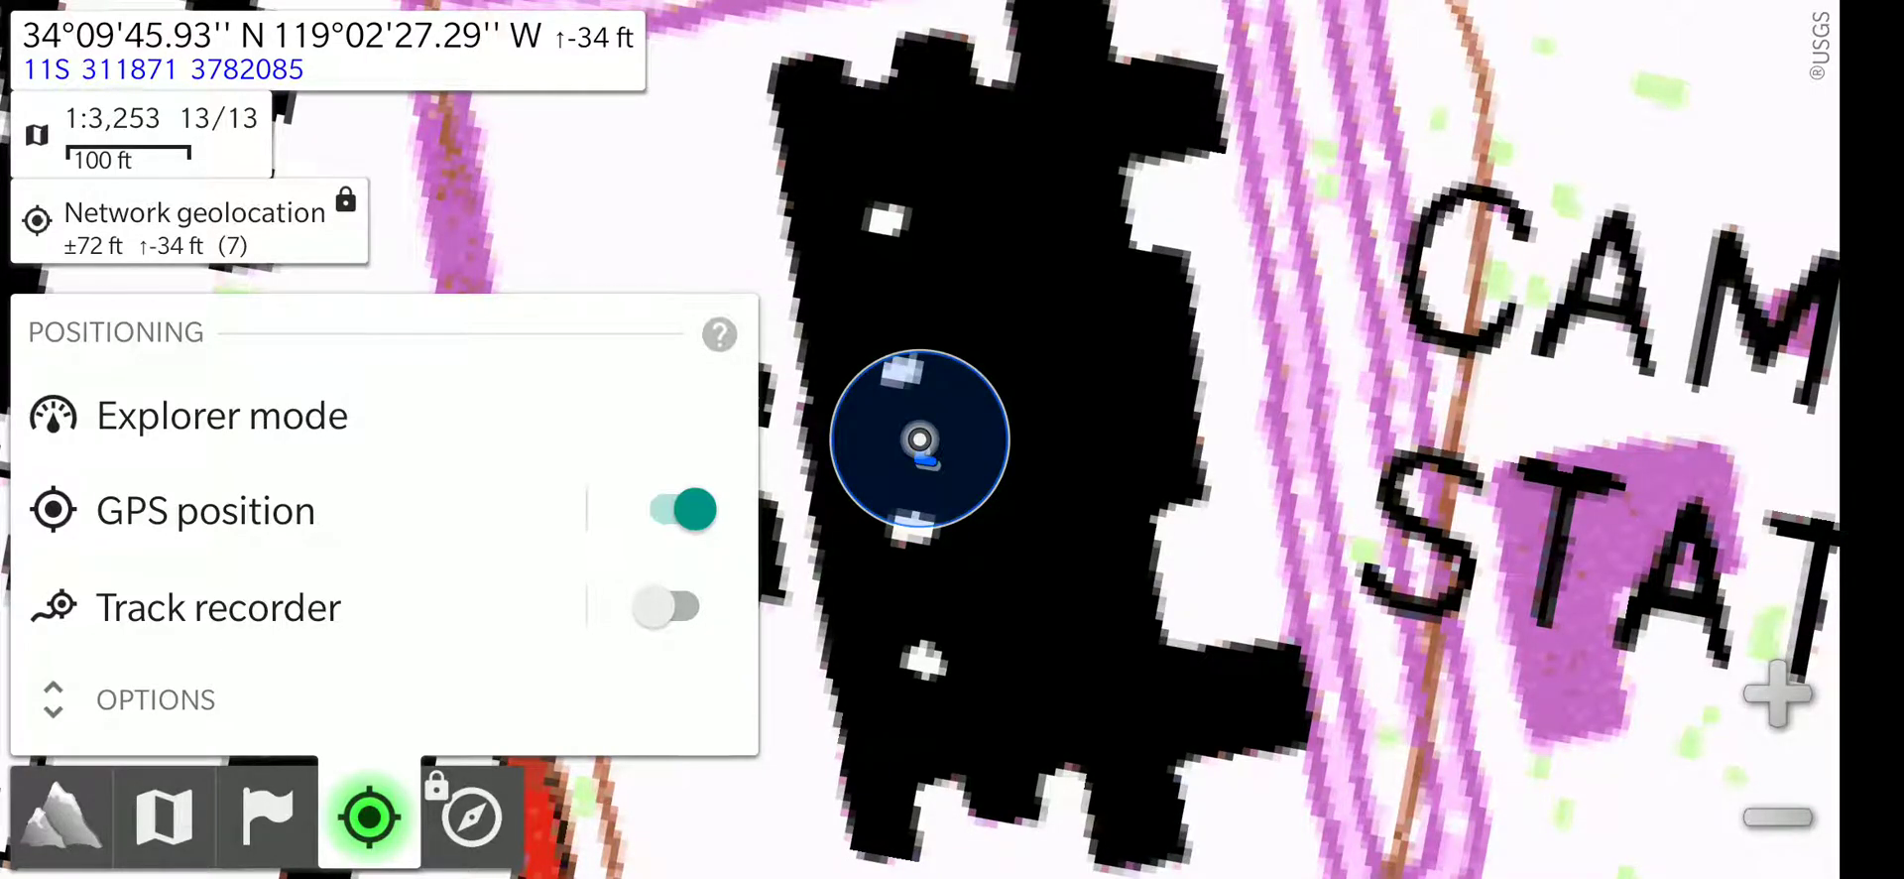
{"action": "left_click", "coordinate": [674, 607]}
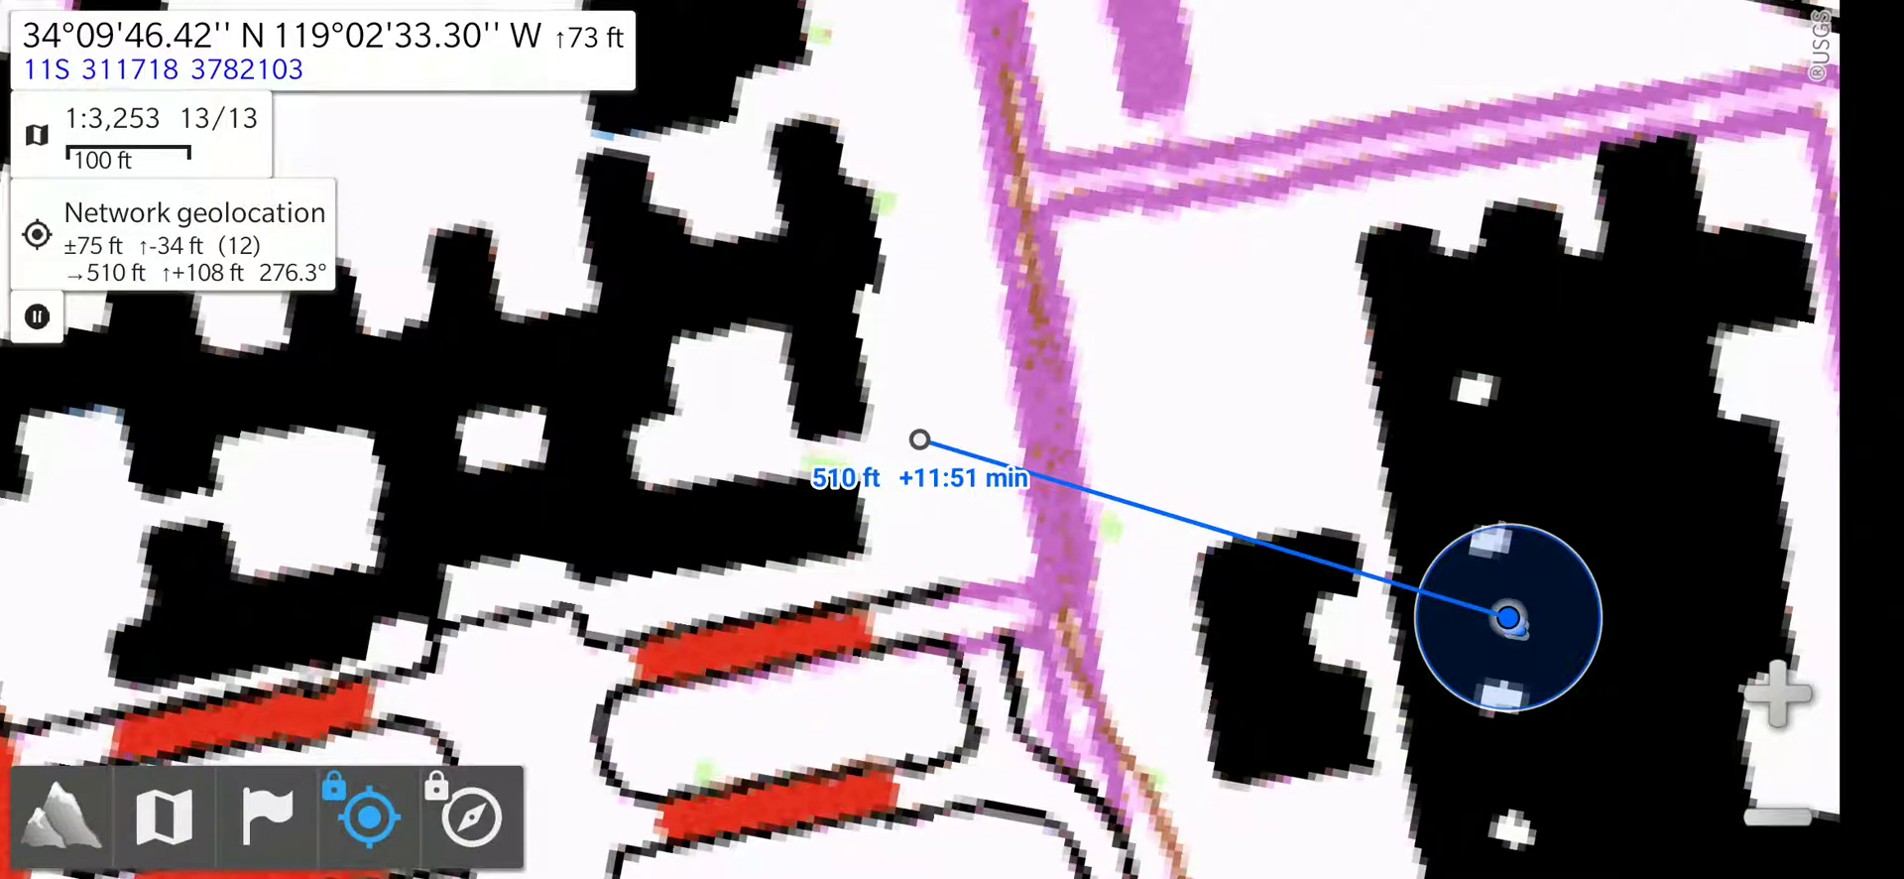
- Recentre the map on the current network-geolocated position
{"action": "left_click", "coordinate": [369, 816]}
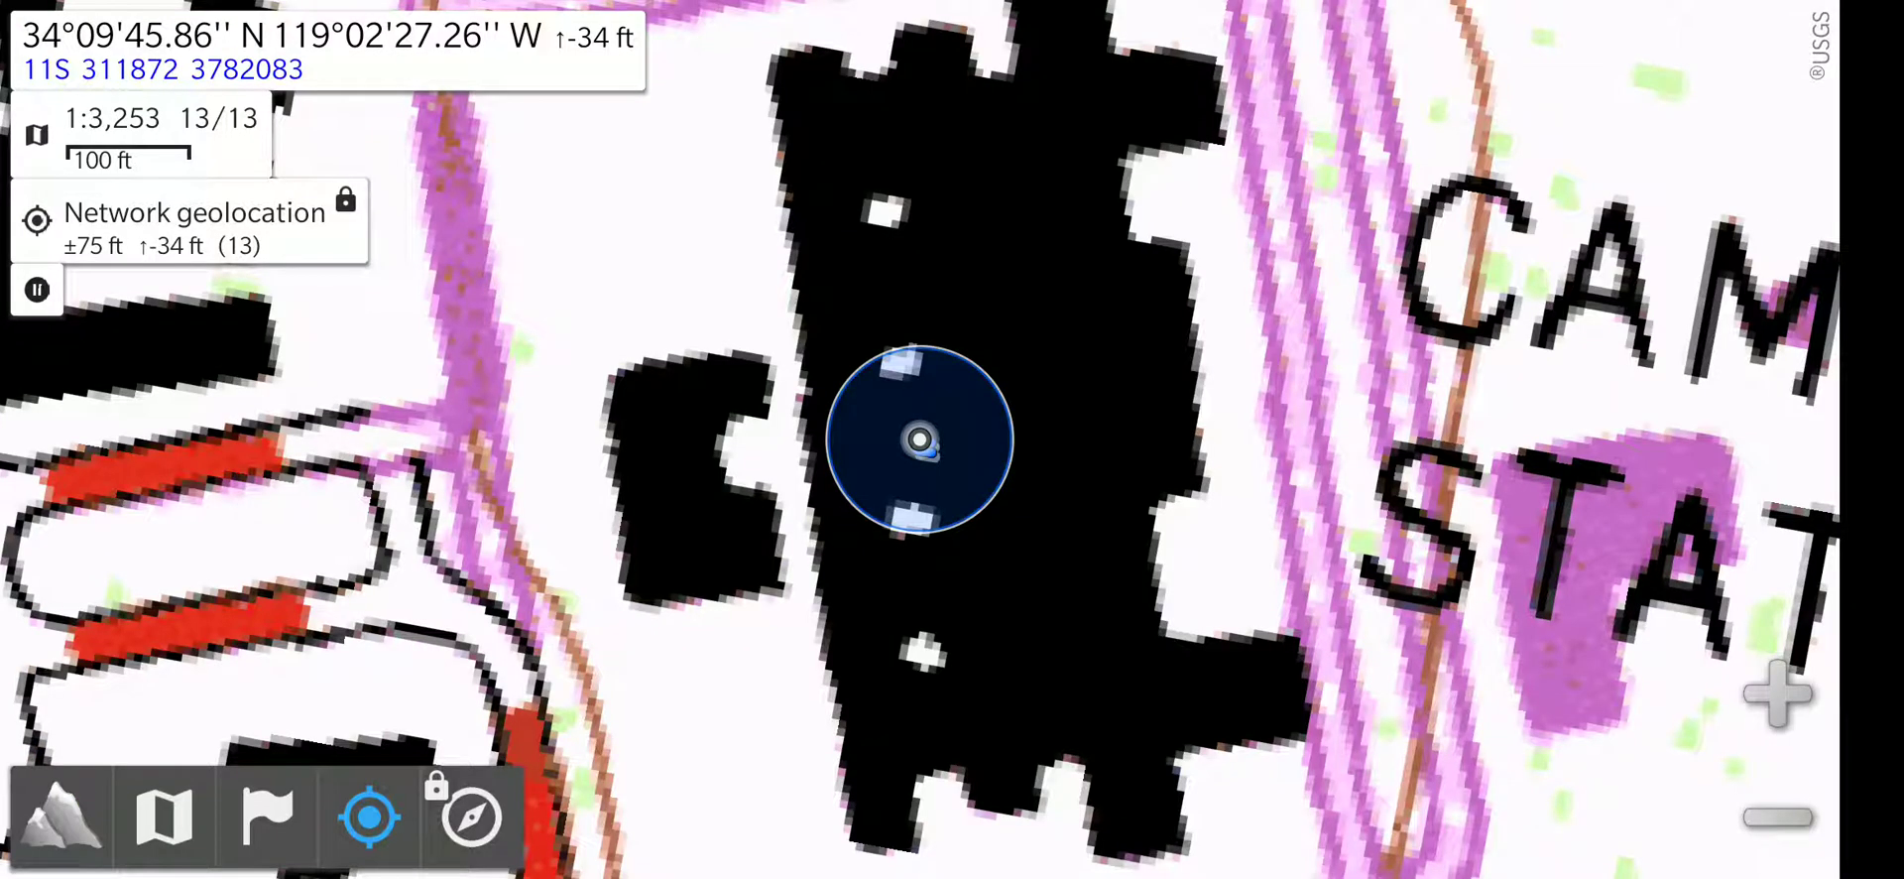
- View the track recorder's statistics panel, then stop the running recording
{"action": "left_click", "coordinate": [369, 815]}
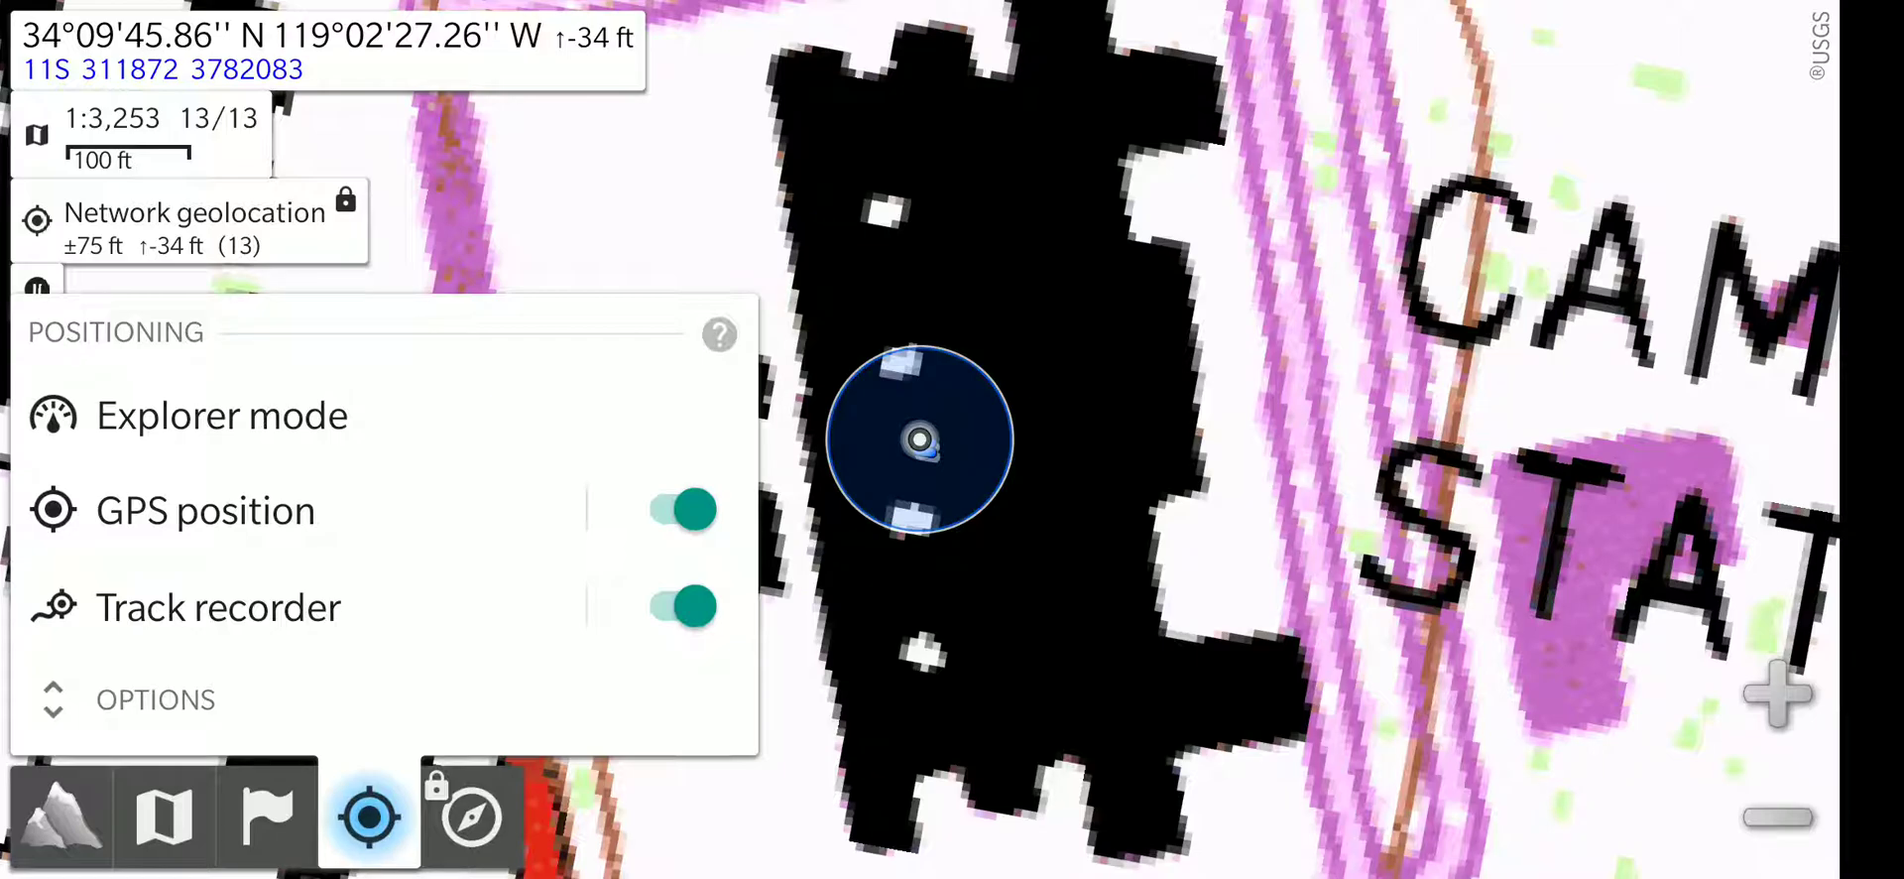
{"action": "left_click", "coordinate": [218, 606]}
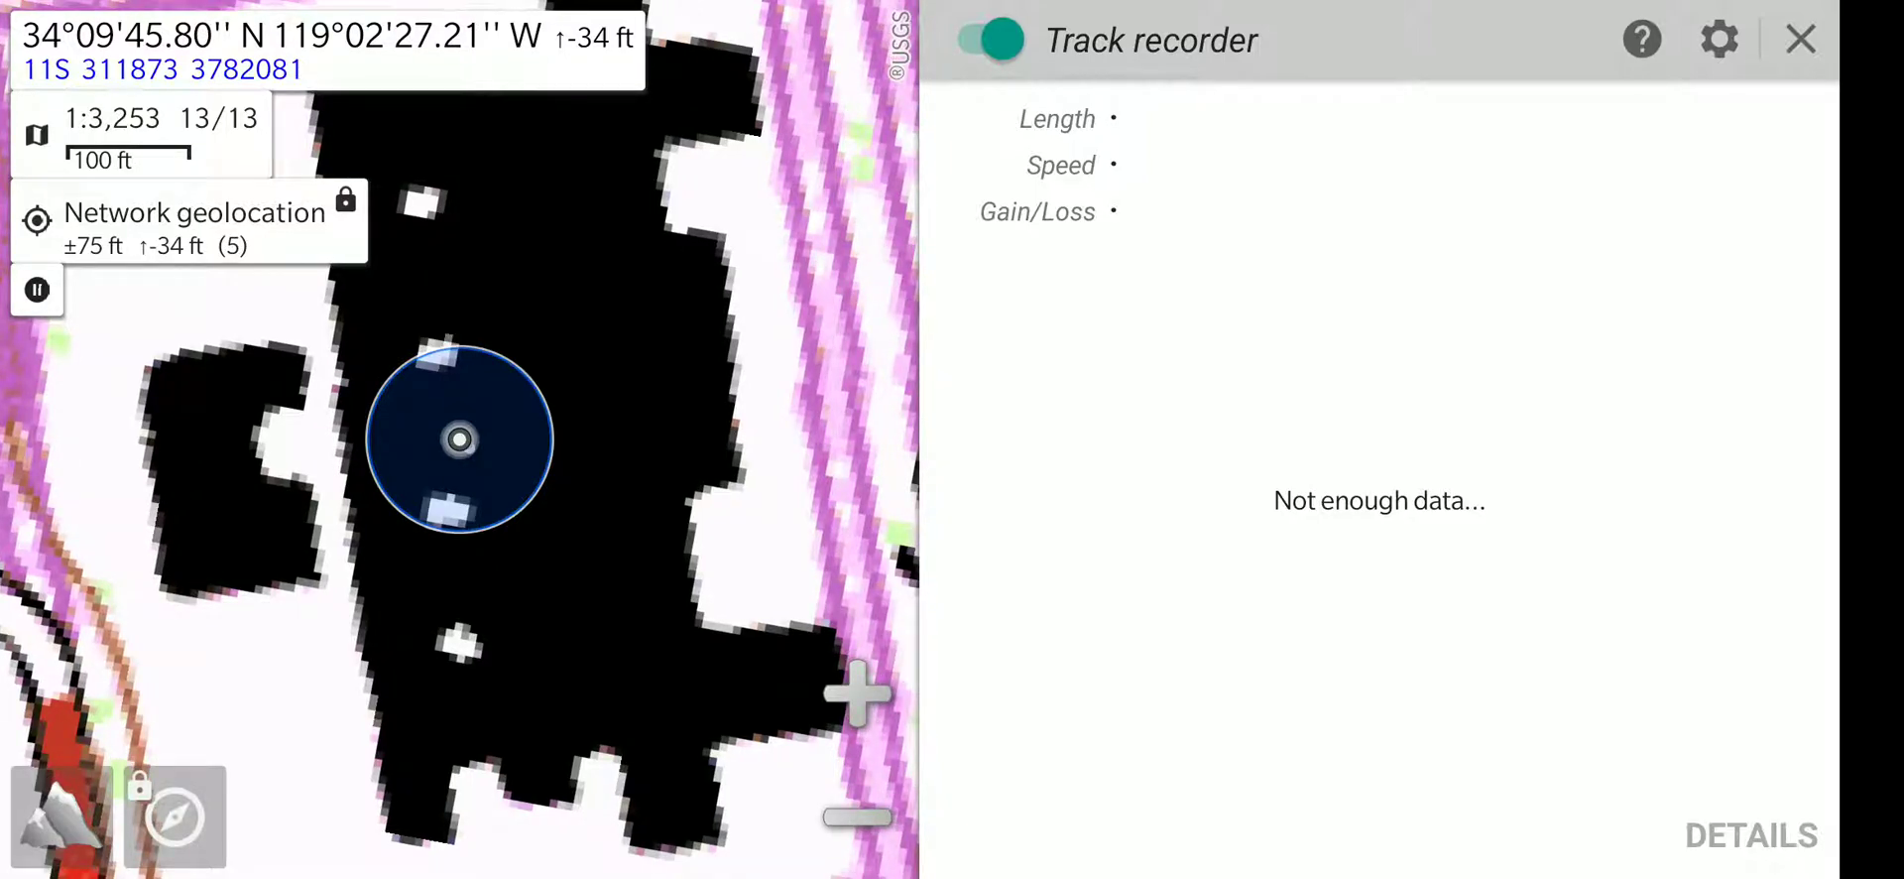
{"action": "left_click", "coordinate": [986, 40]}
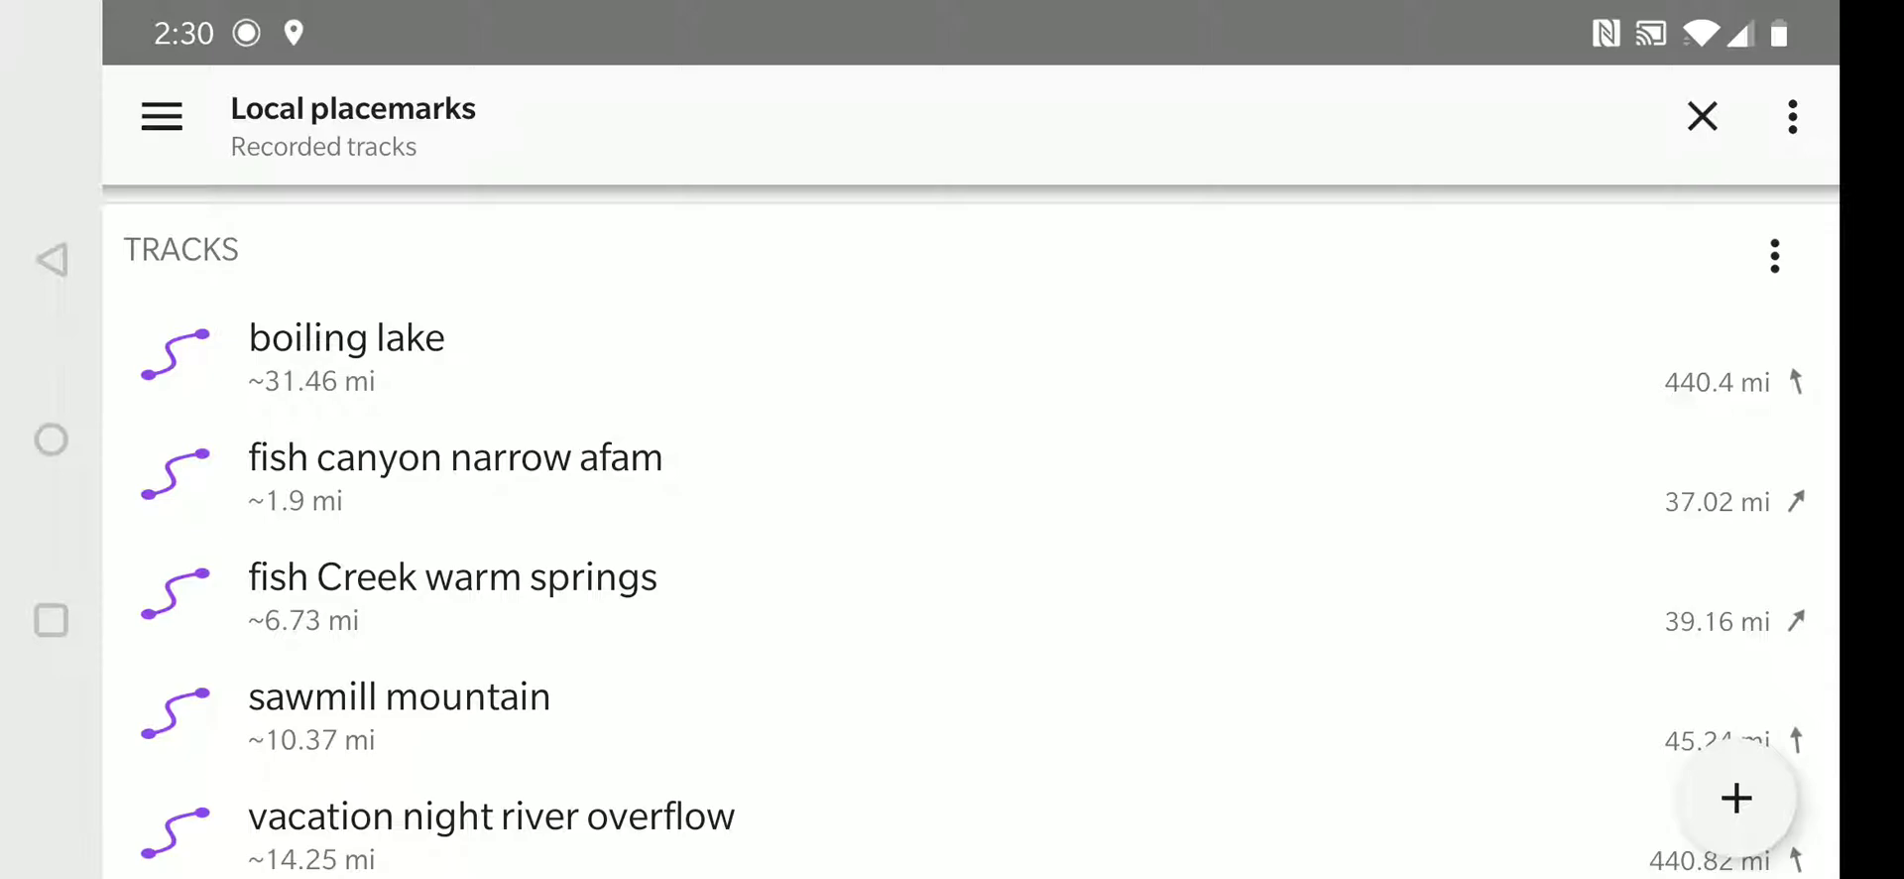
- Select the 'fish canyon narrow afam' recorded track to view its route and statistics
{"action": "left_click", "coordinate": [454, 458]}
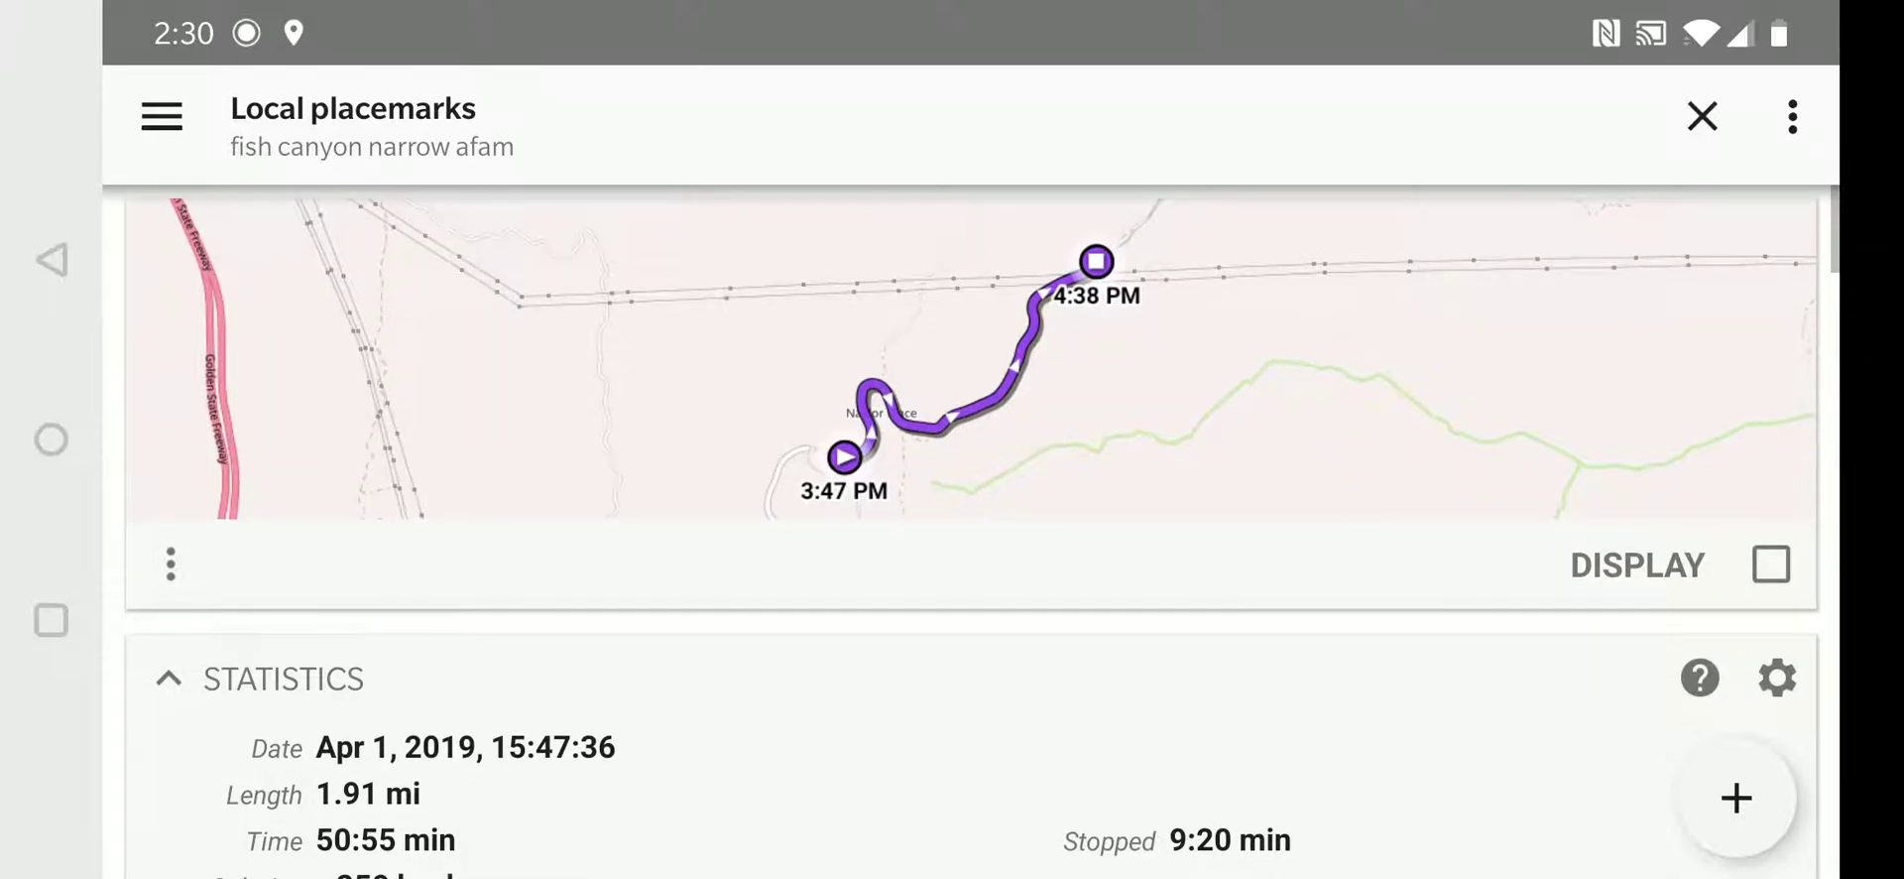
{"action": "scroll", "scroll_direction": "up", "scroll_amount": 3}
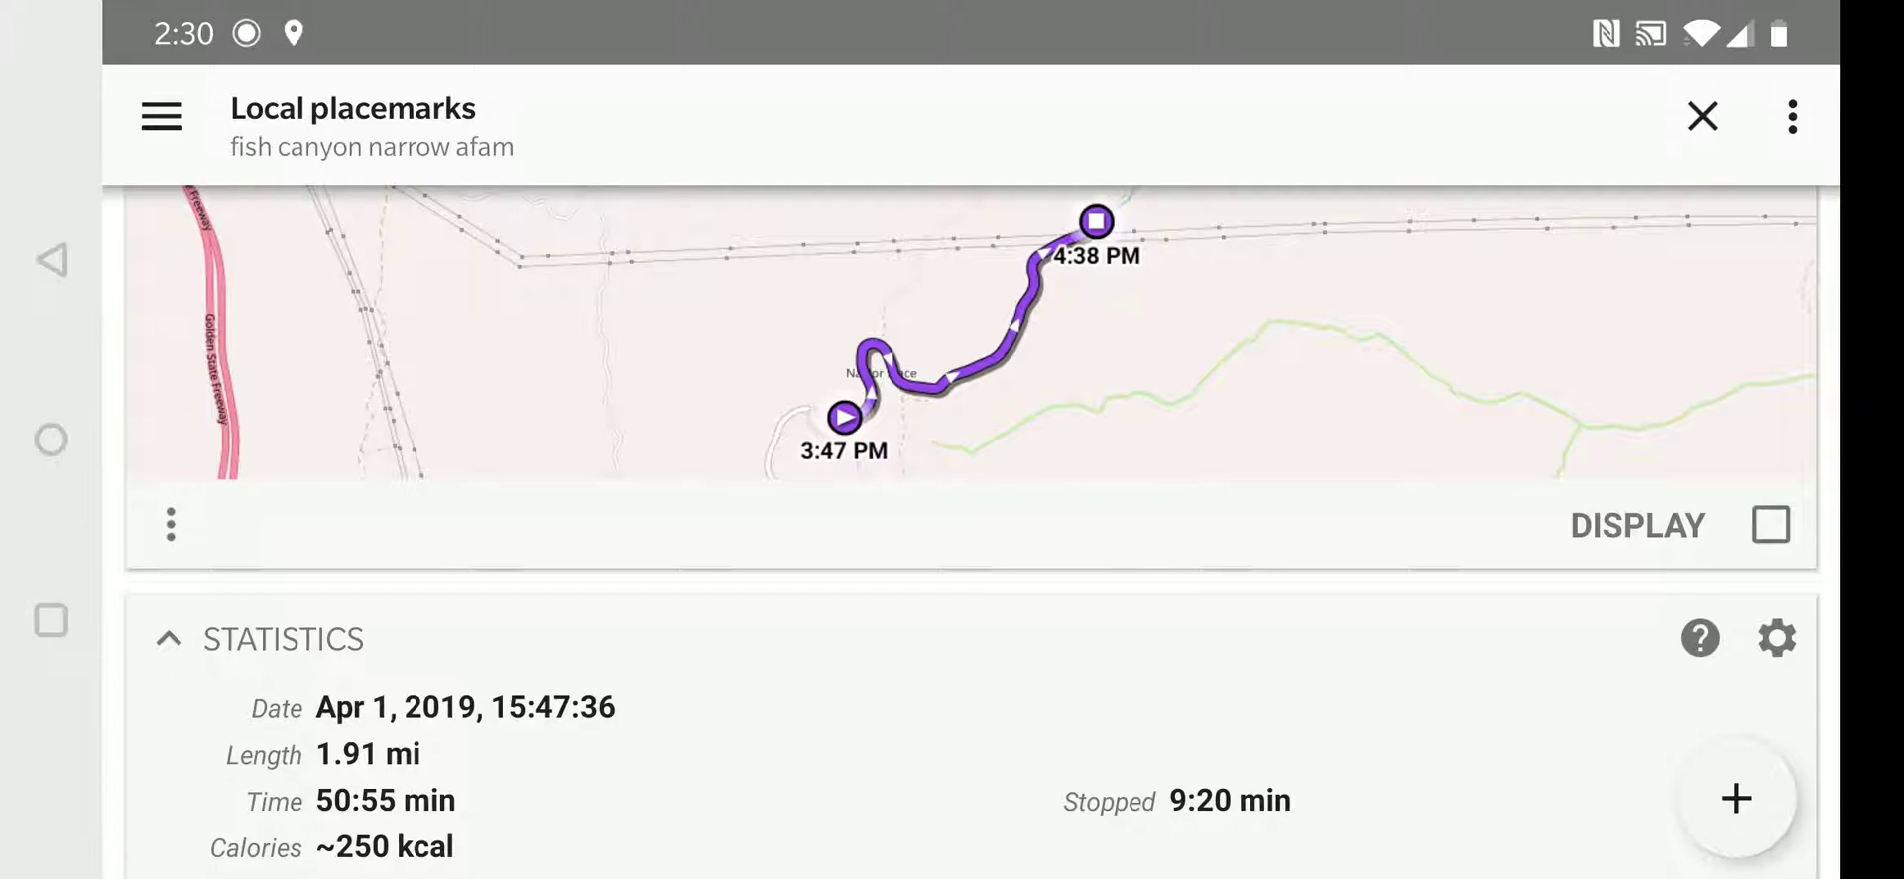
{"action": "scroll", "scroll_direction": "down", "scroll_amount": 3}
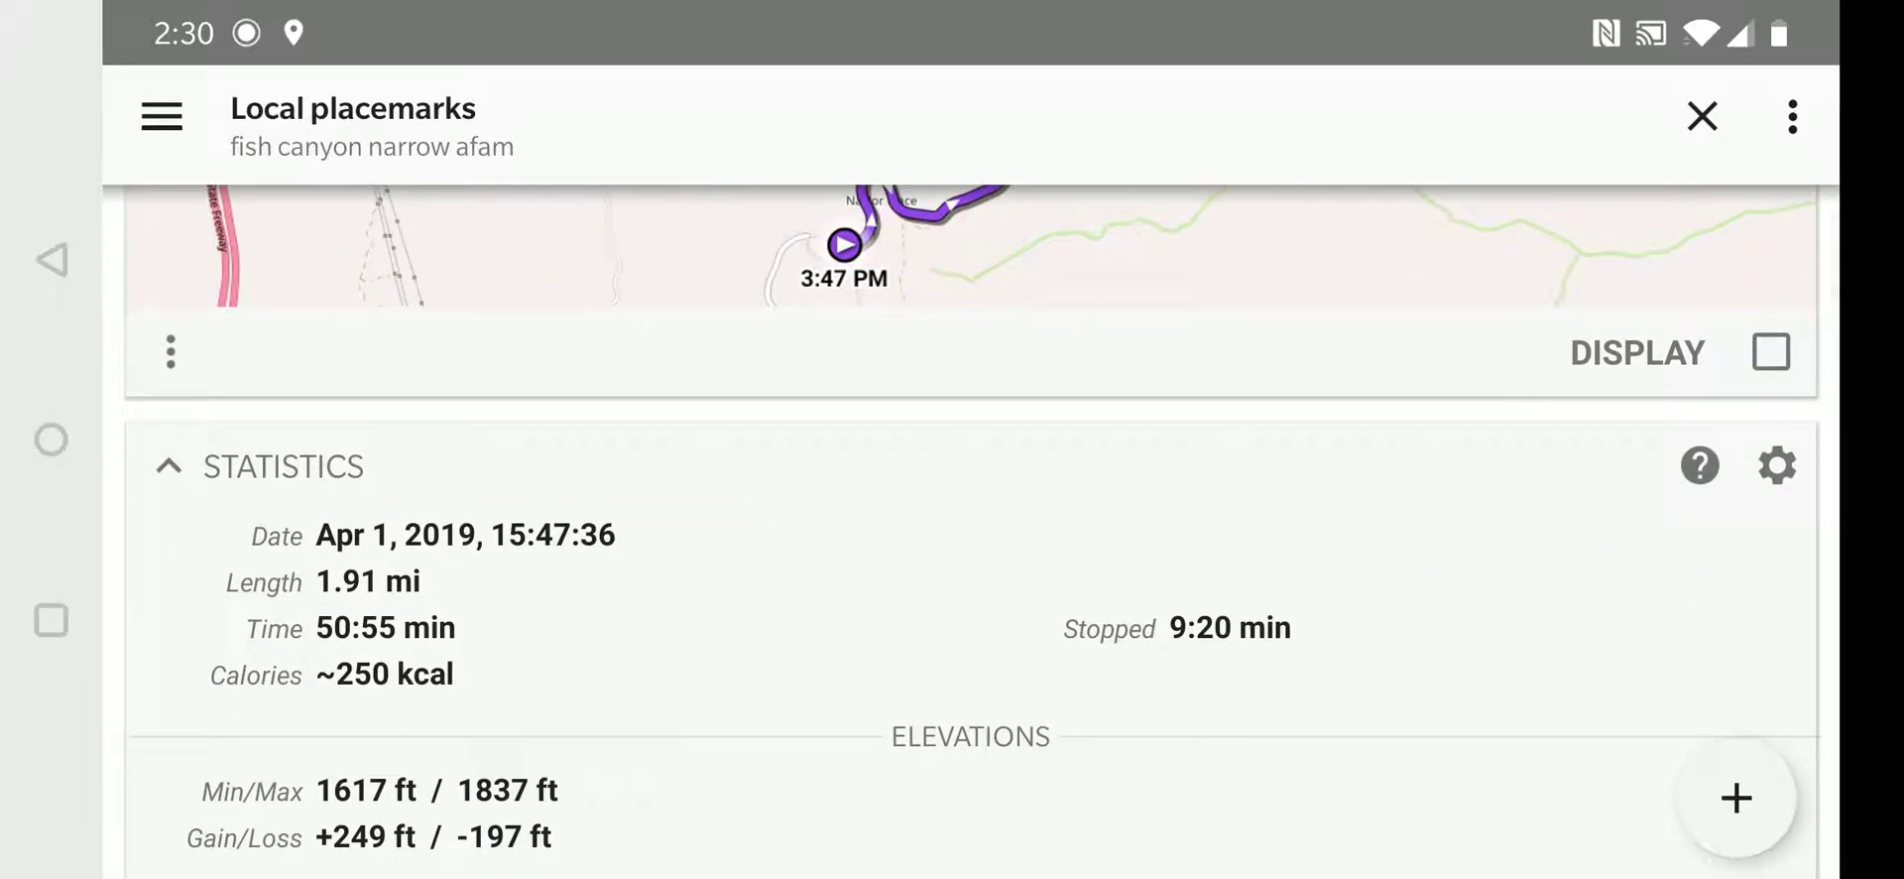
{"action": "scroll", "scroll_direction": "up", "scroll_amount": 3}
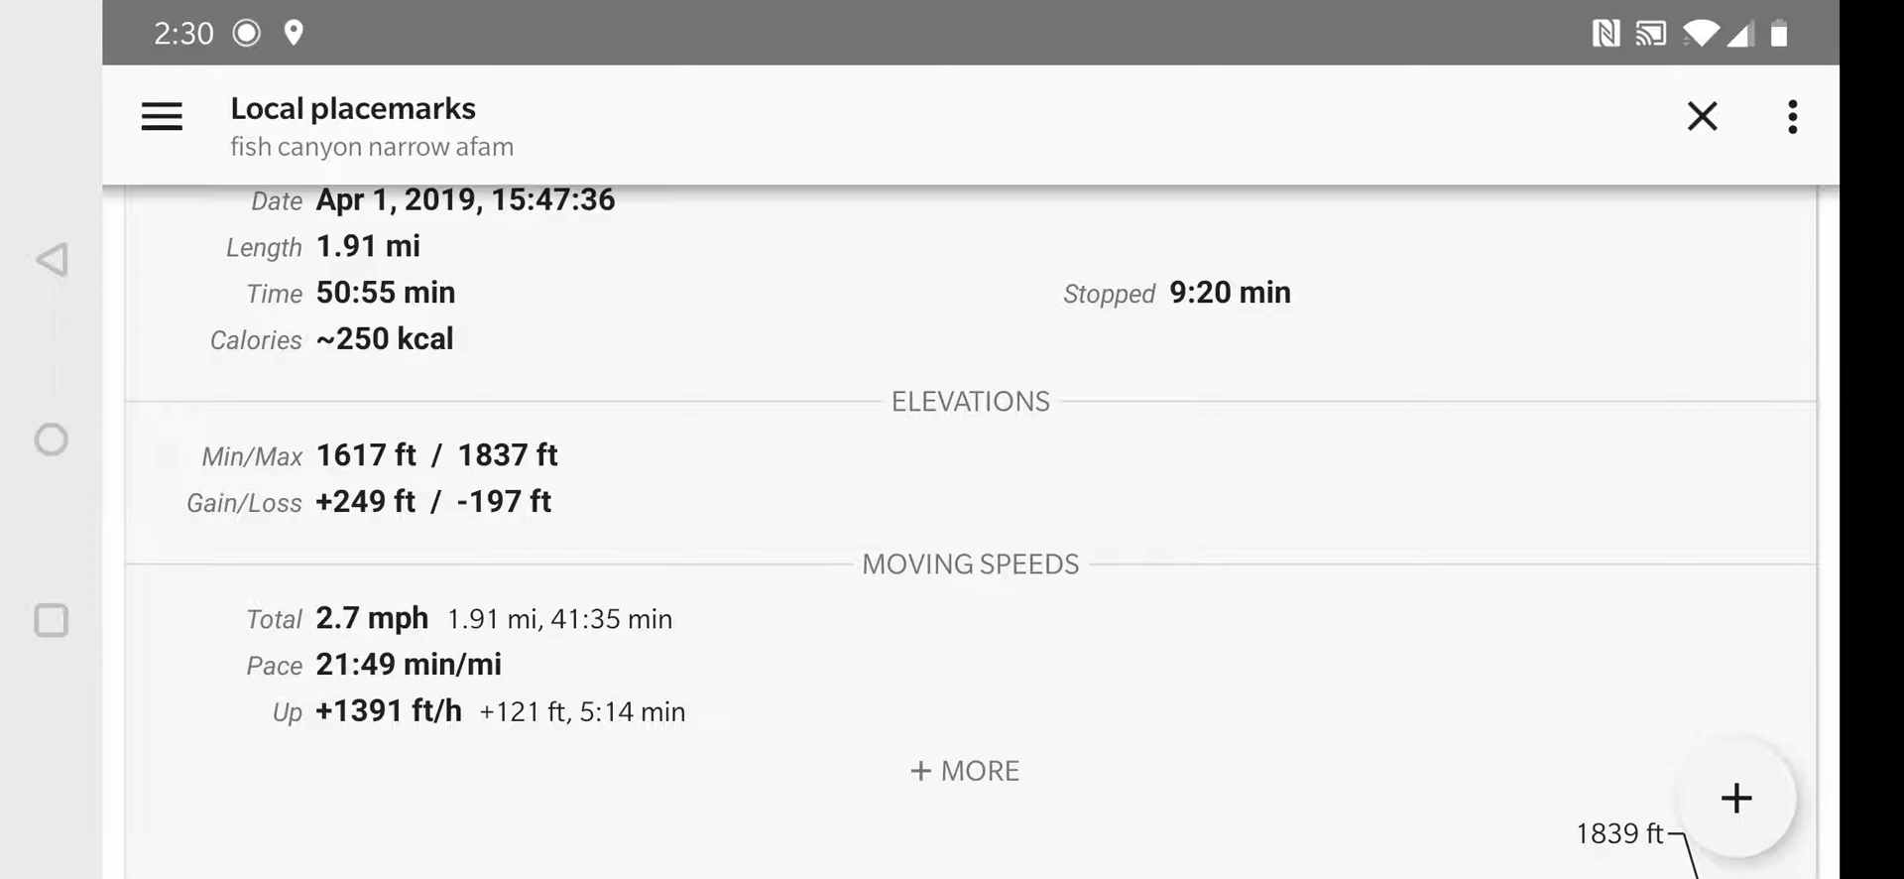
{"action": "scroll", "scroll_direction": "down", "scroll_amount": 3}
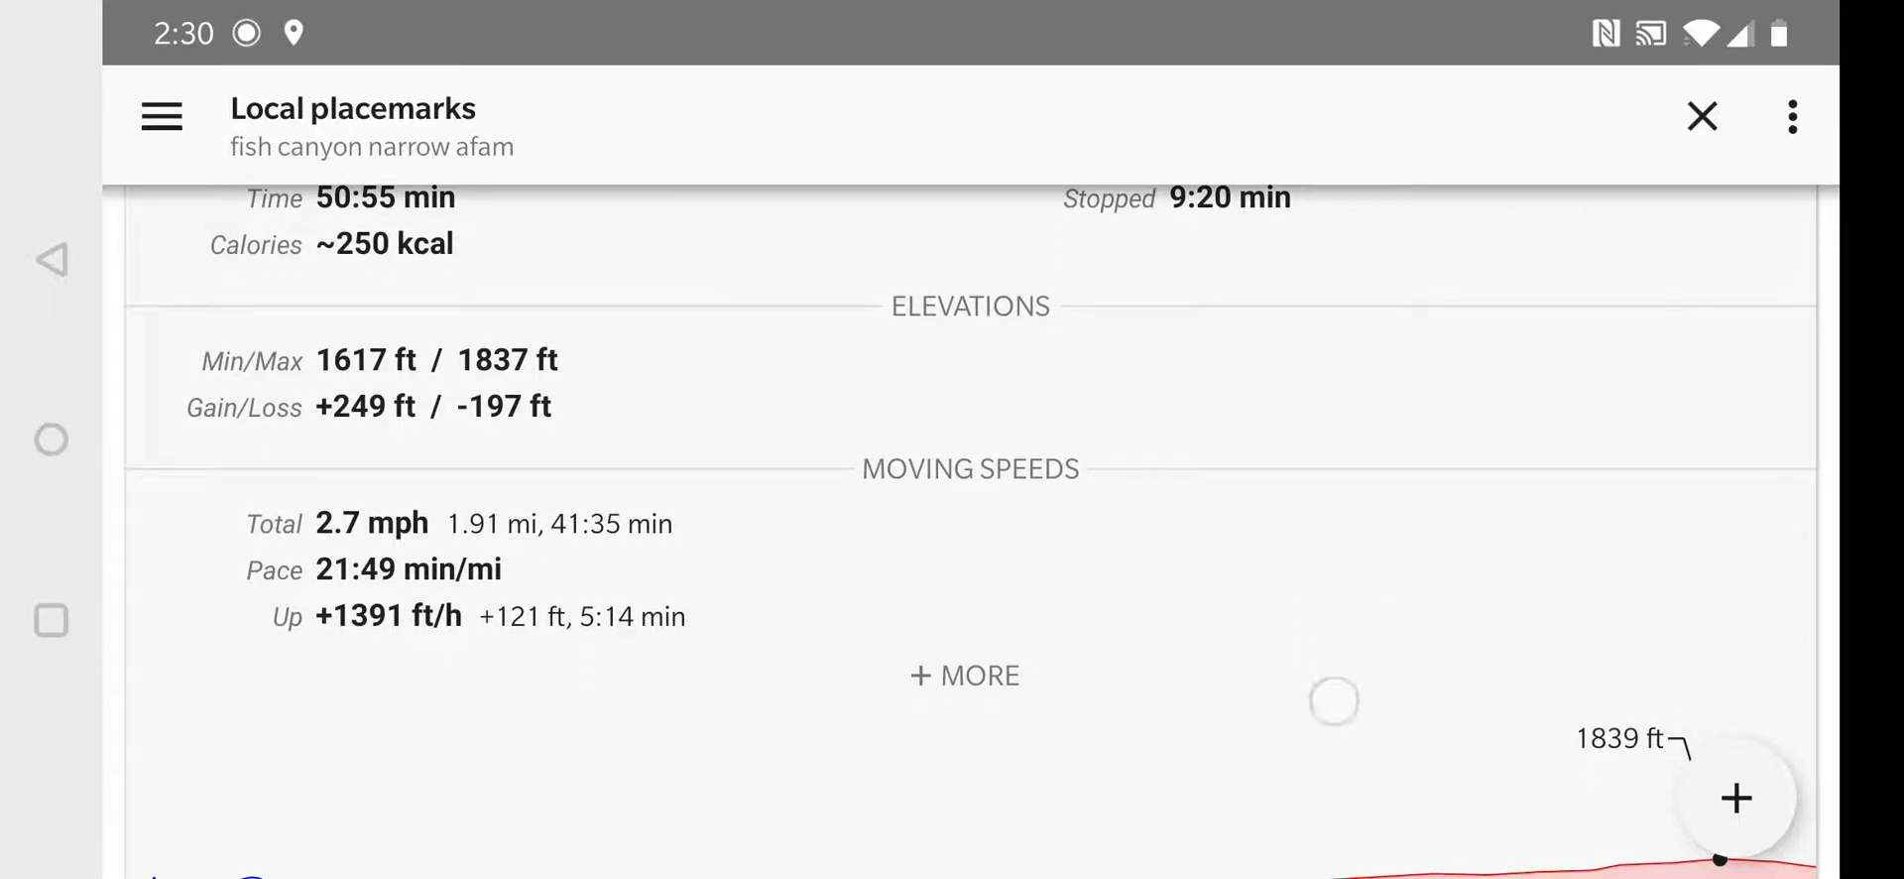
{"action": "scroll", "scroll_direction": "down", "scroll_amount": 3}
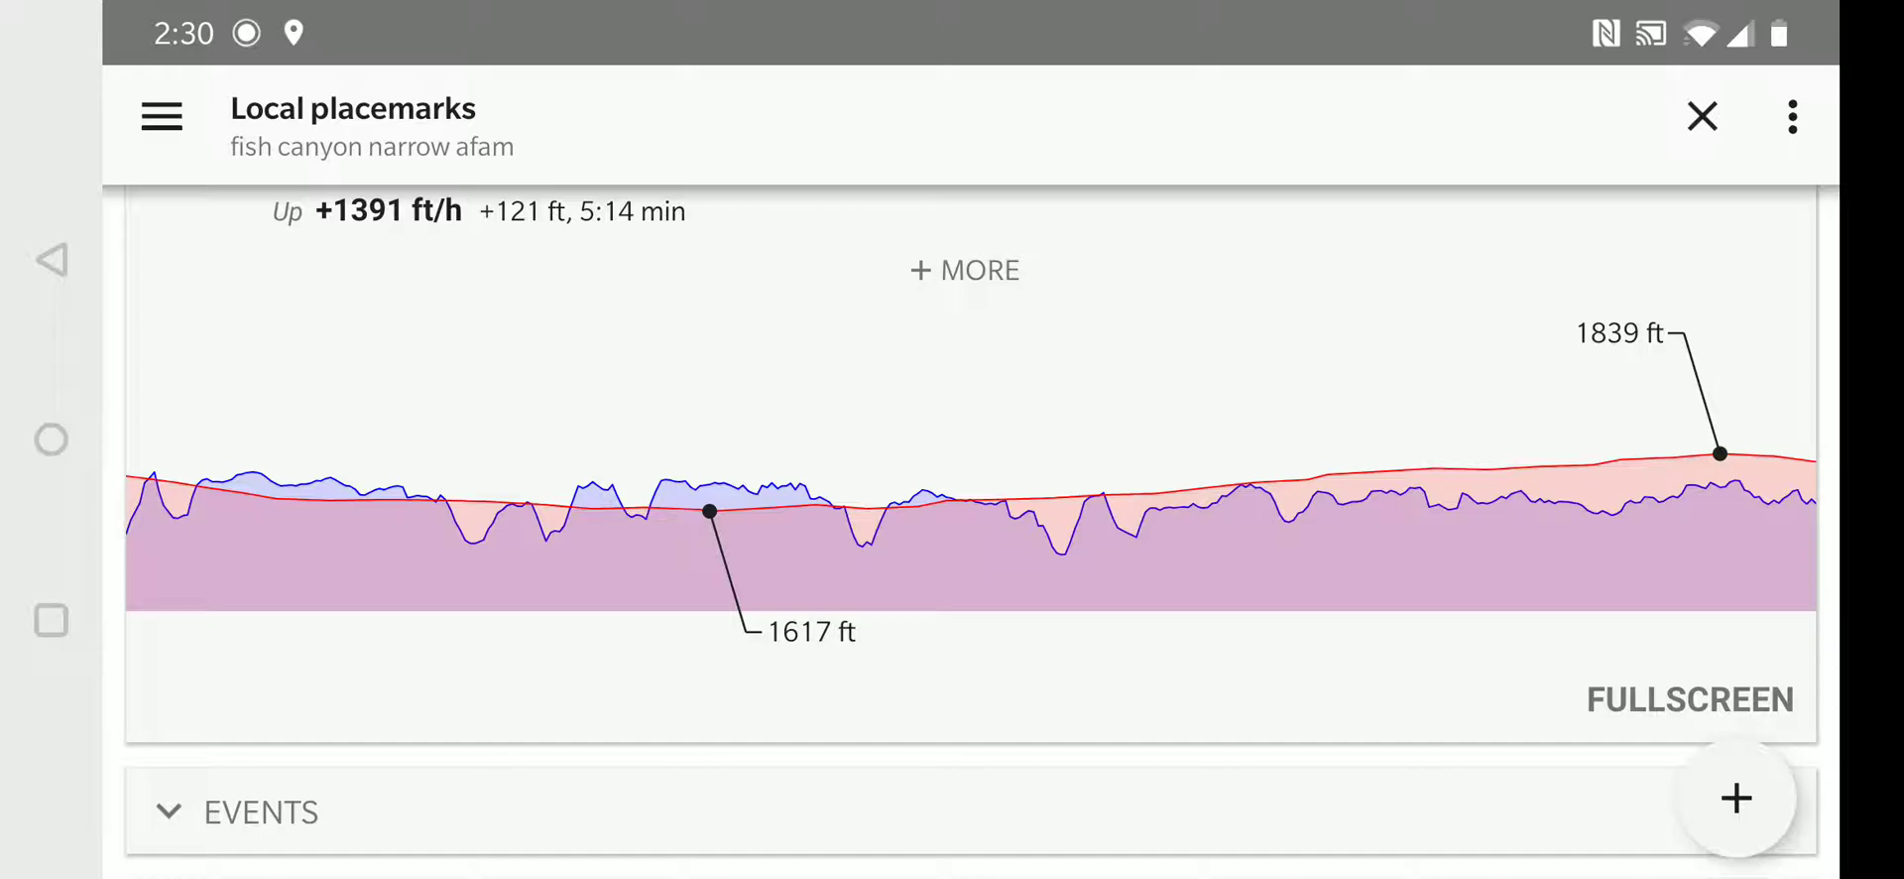
{"action": "scroll", "scroll_direction": "down", "scroll_amount": 3}
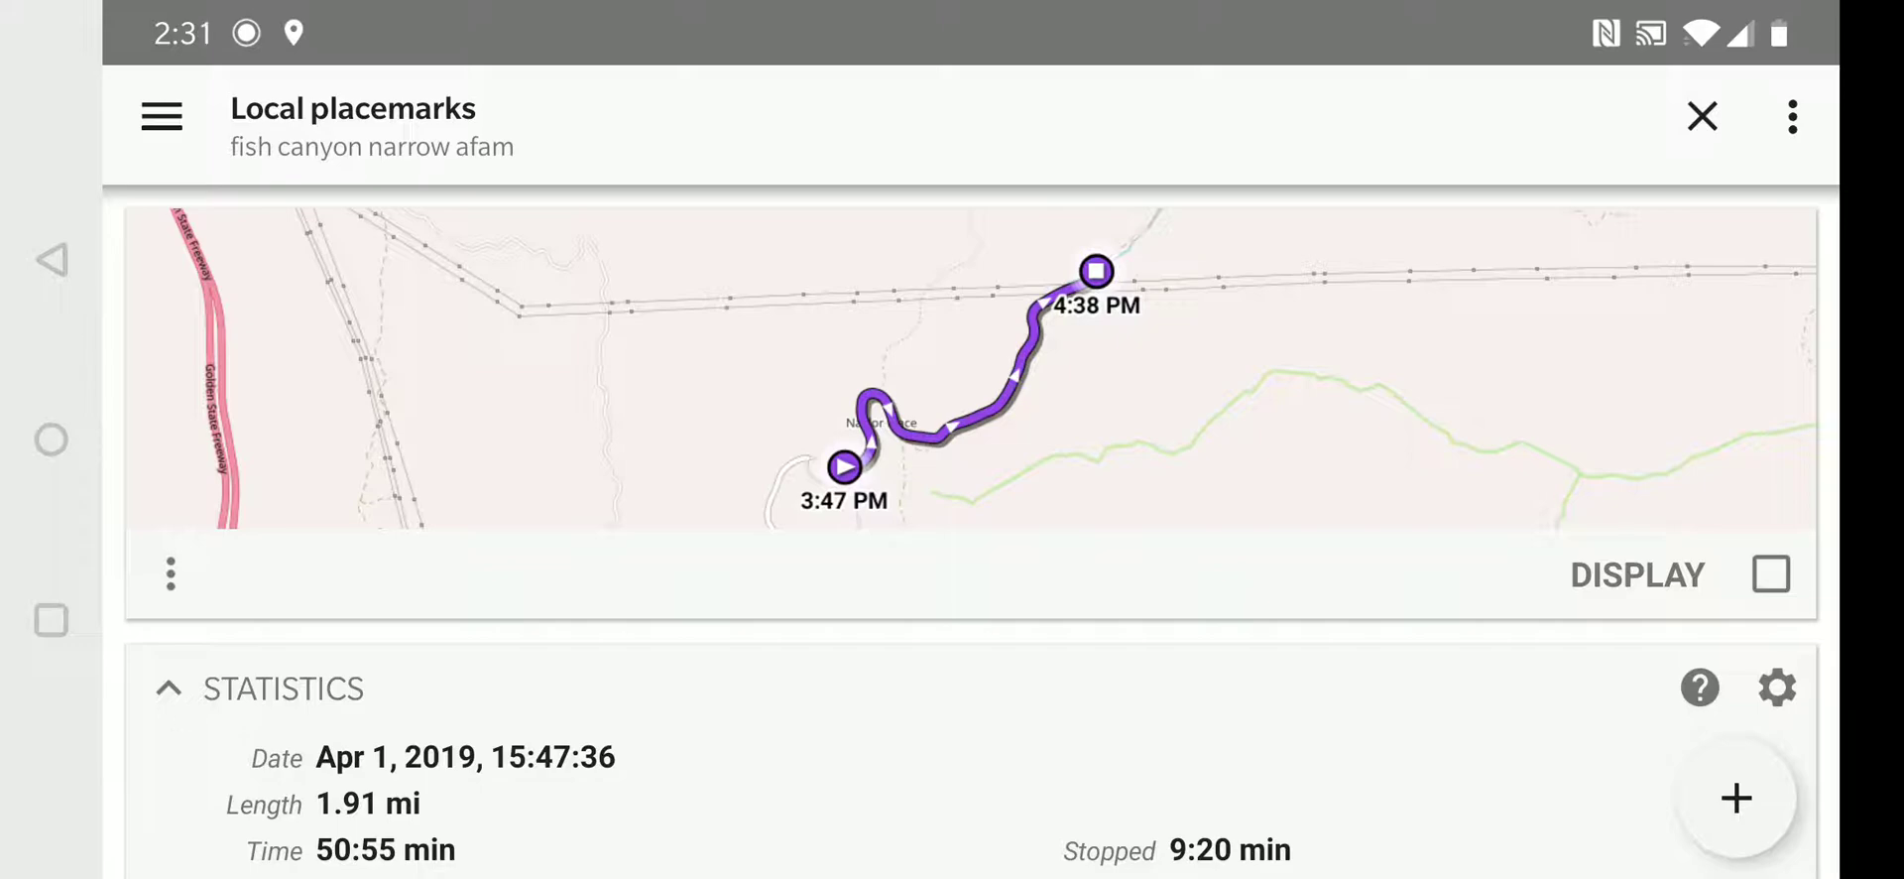
- Toggle the DISPLAY checkbox so the track ends up shown on the map
{"action": "left_click", "coordinate": [1770, 573]}
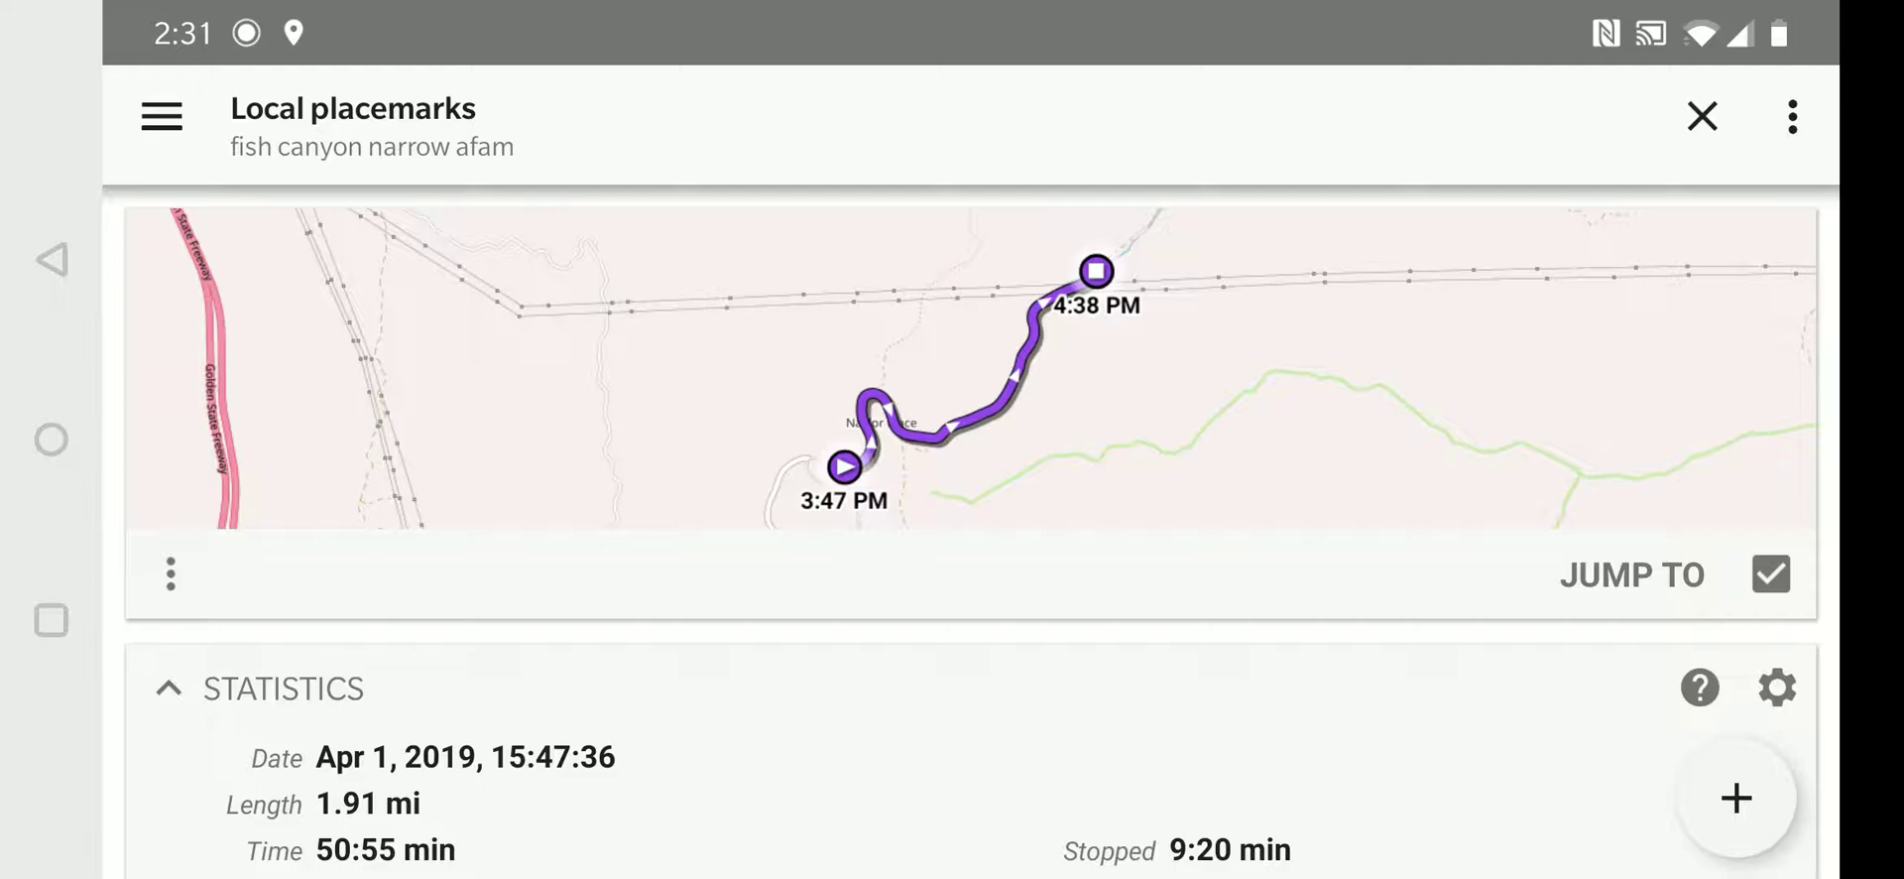
{"action": "left_click", "coordinate": [1769, 574]}
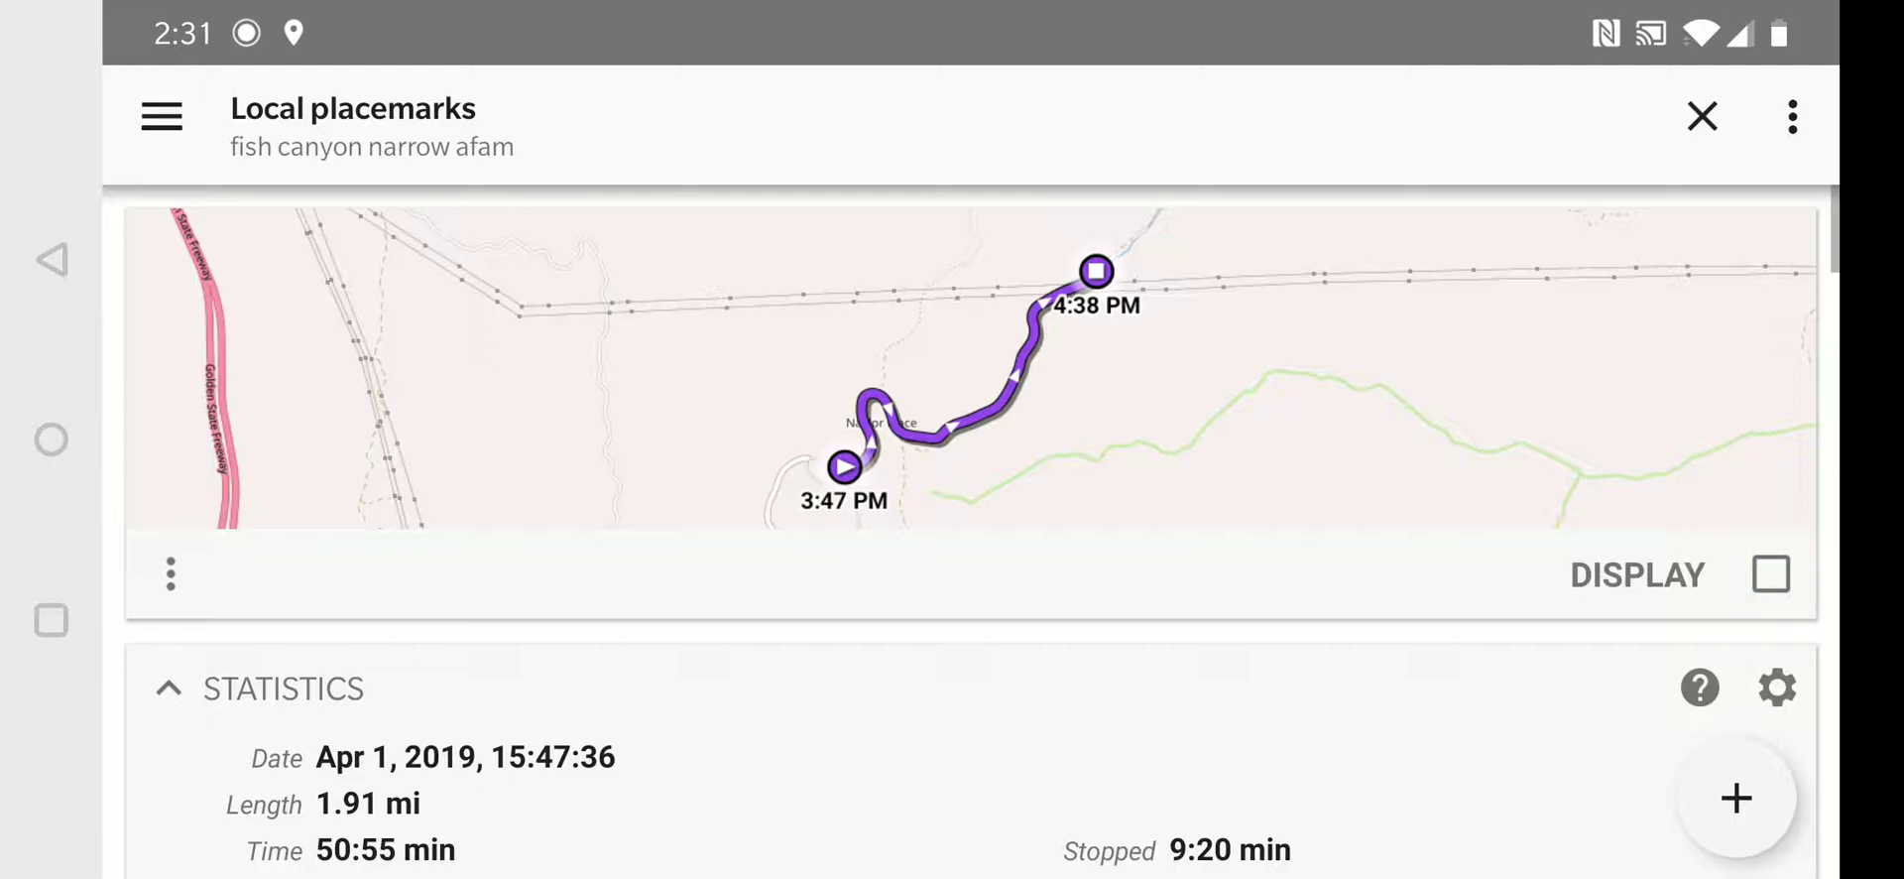
{"action": "left_click", "coordinate": [1767, 573]}
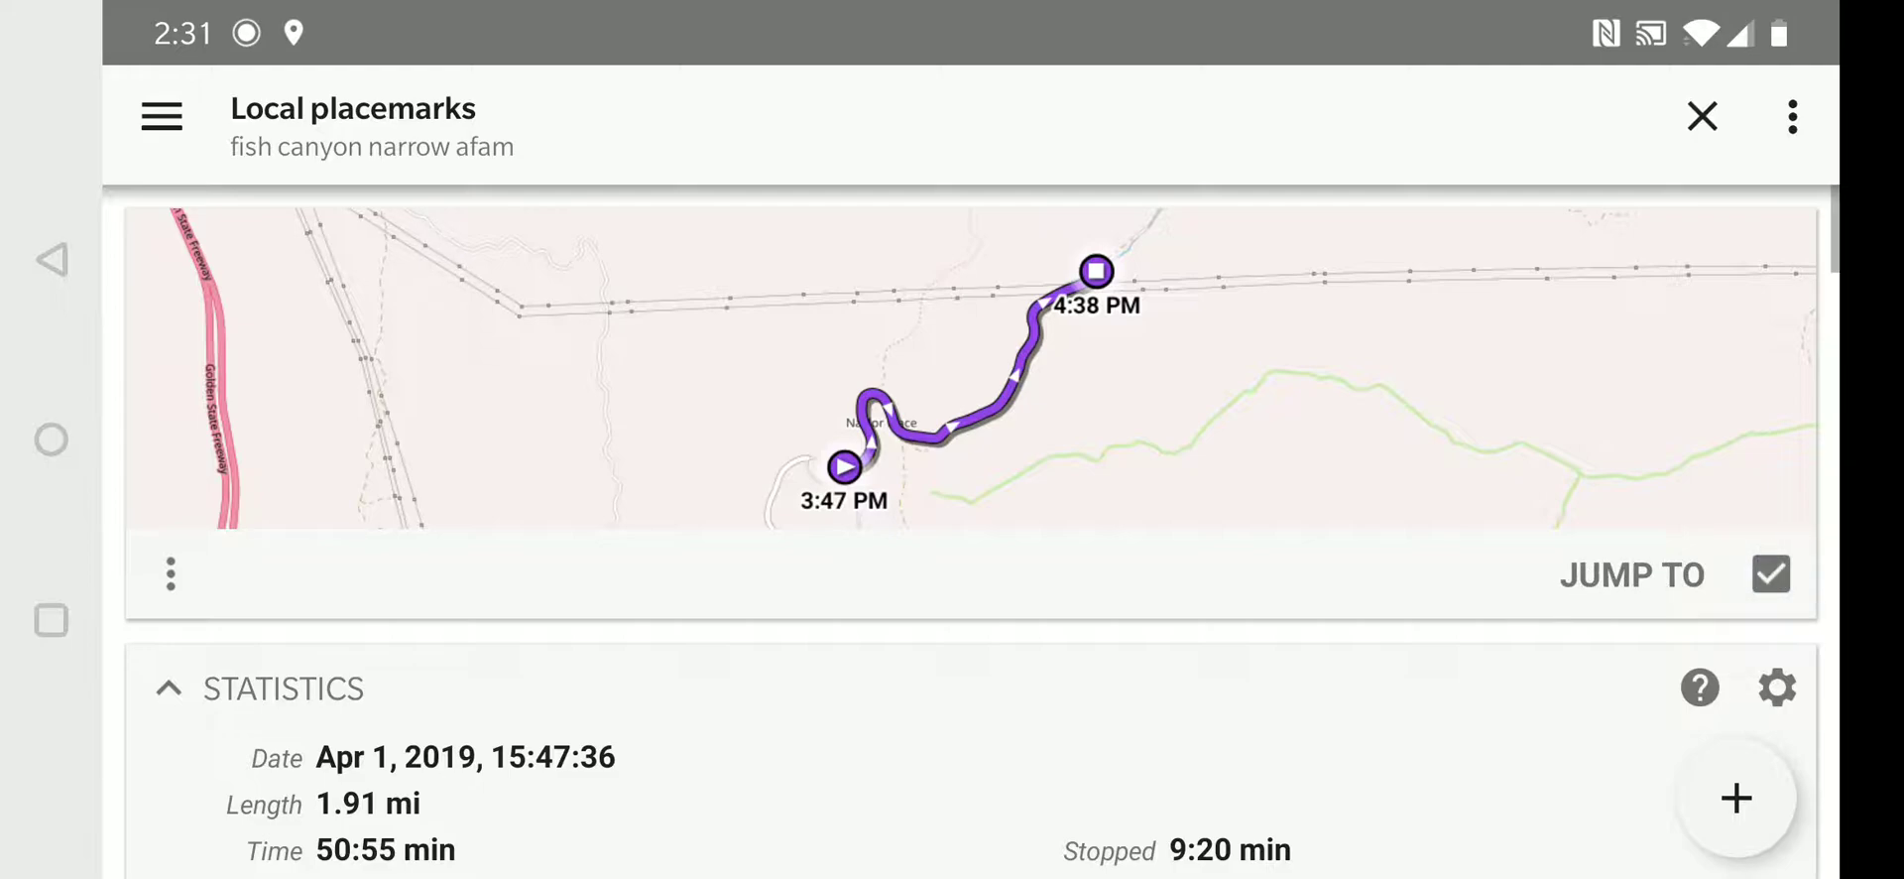